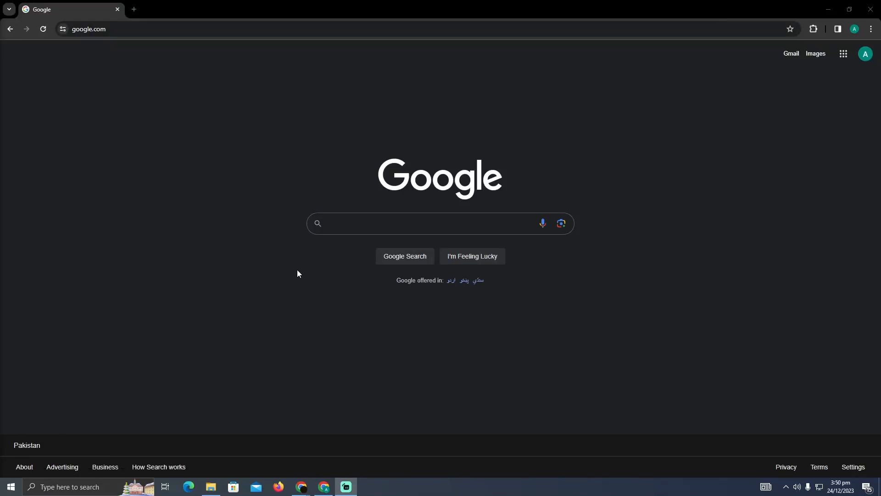
mouse_move(295, 259)
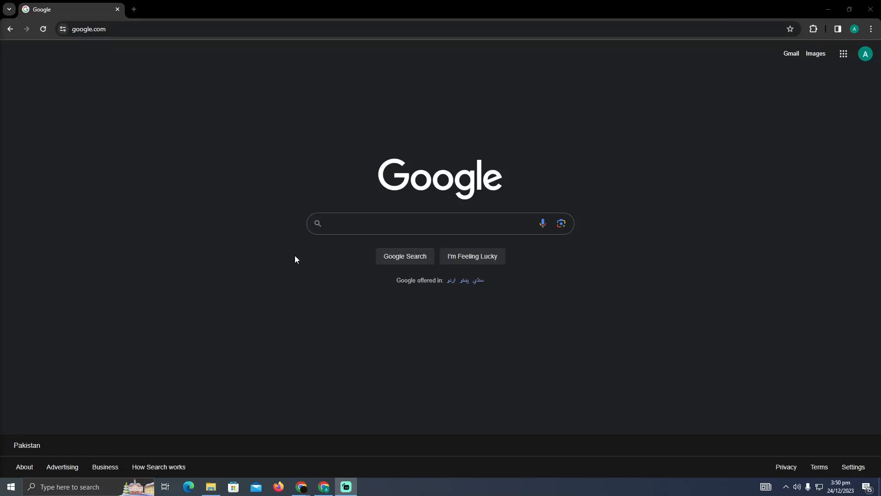
mouse_move(284, 259)
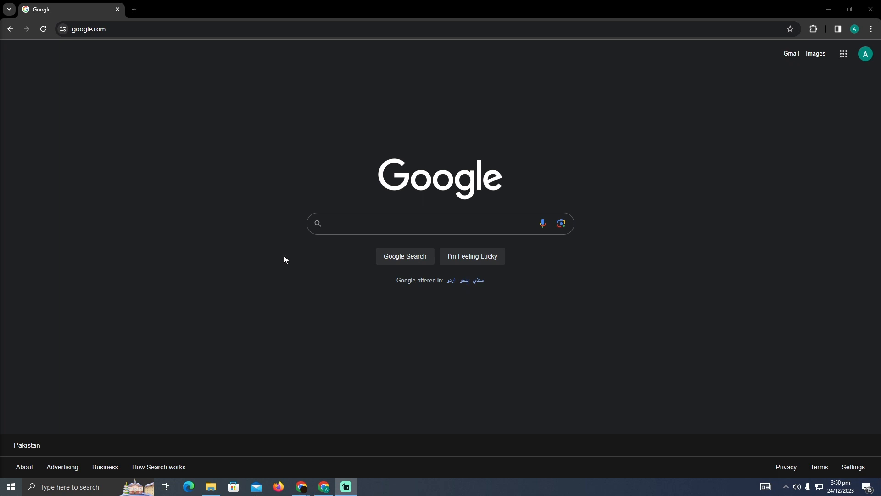
mouse_move(264, 251)
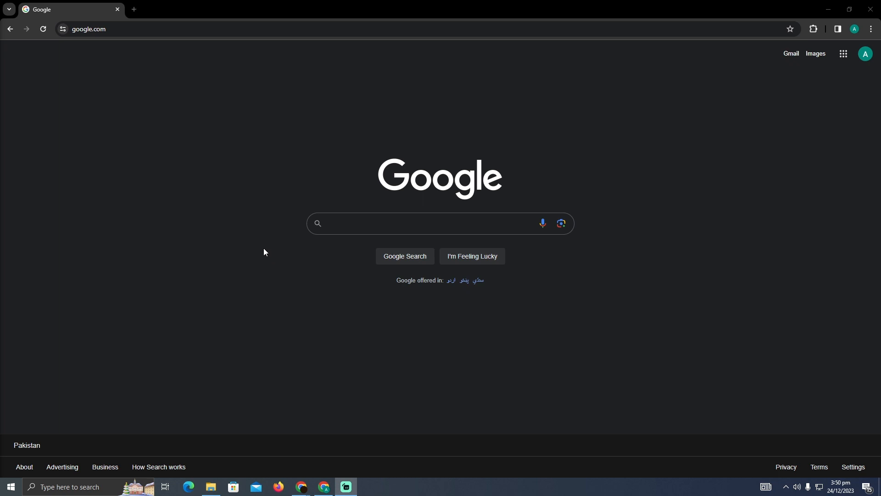
- Search Google for 'coinsbee' and go to the Coinsbee website from the results
click(391, 223)
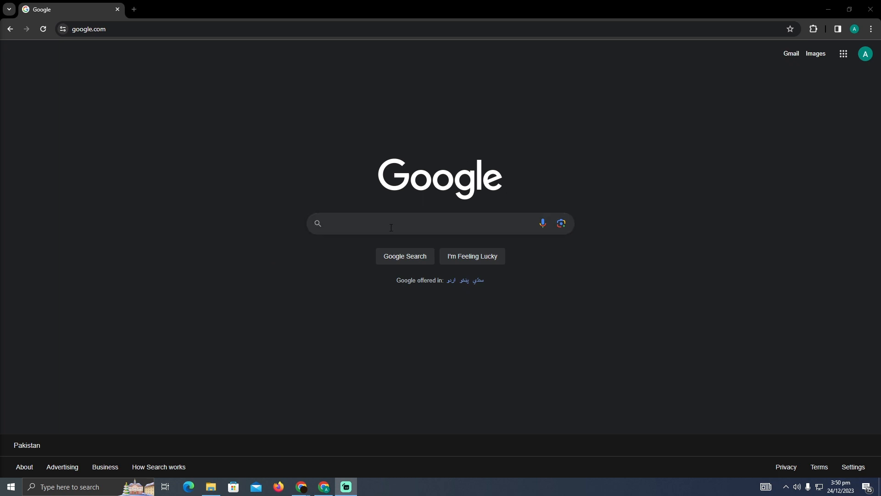
text(coinsbee)
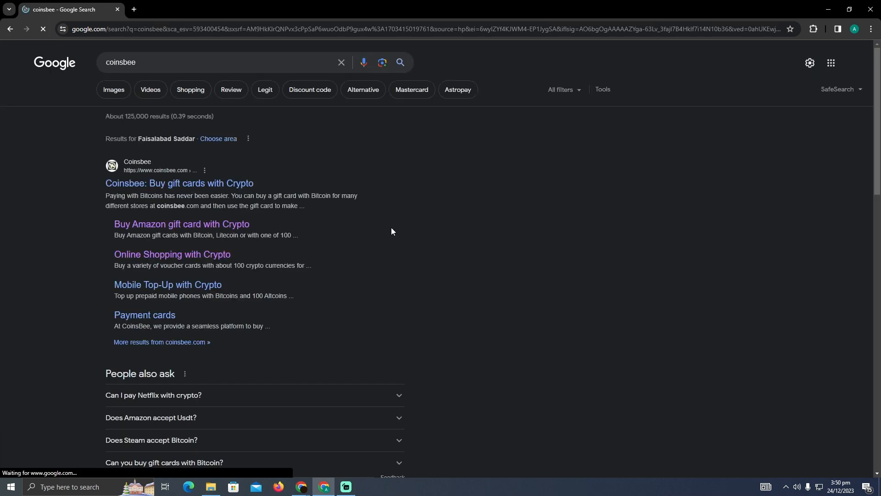
click(179, 183)
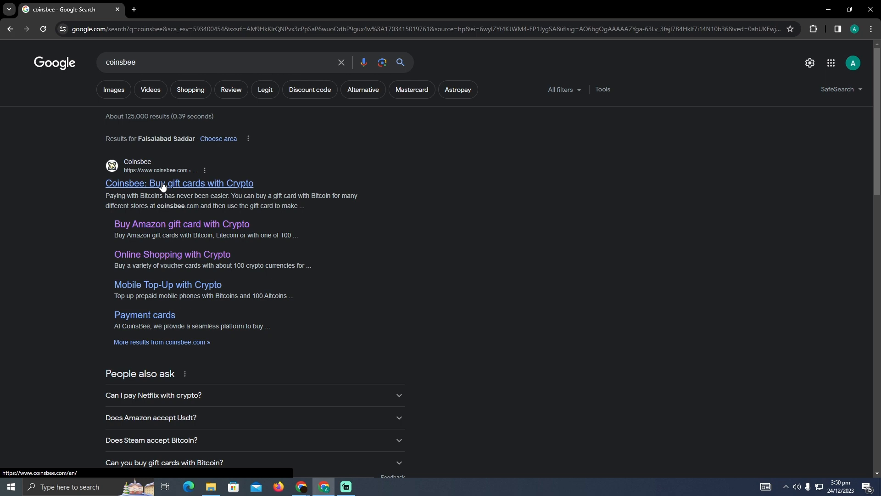
click(179, 184)
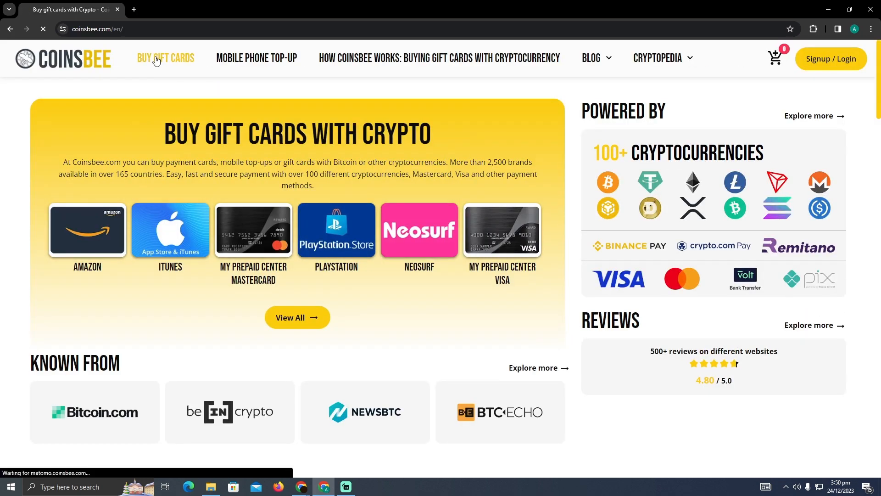
- From Coinsbee's Buy Gift Cards shop, go to the Amazon gift card purchase page
click(165, 58)
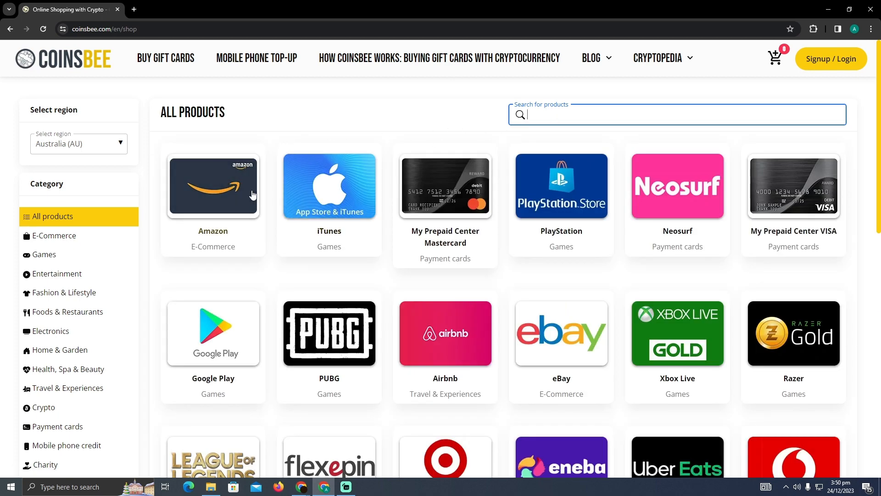
click(212, 186)
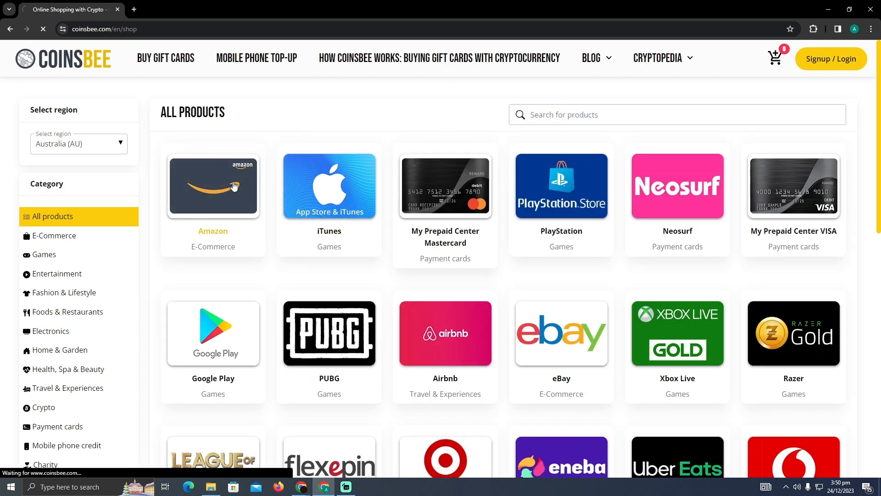
click(212, 186)
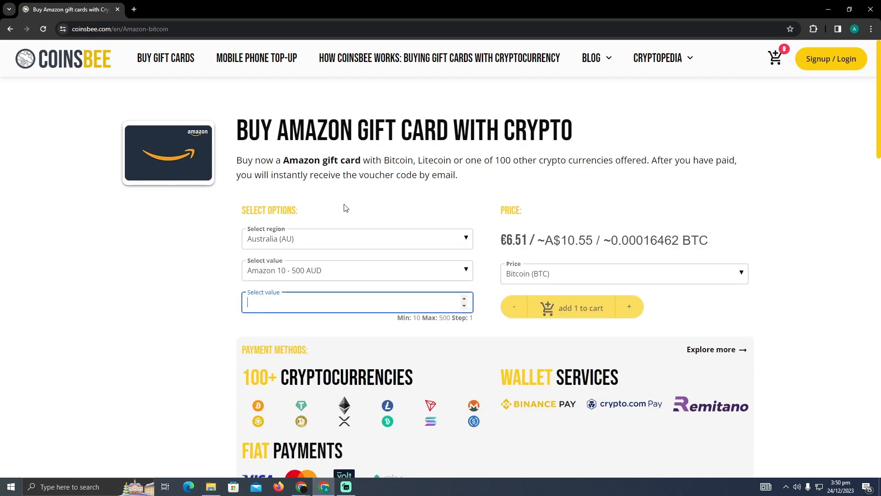
scroll(down, 3)
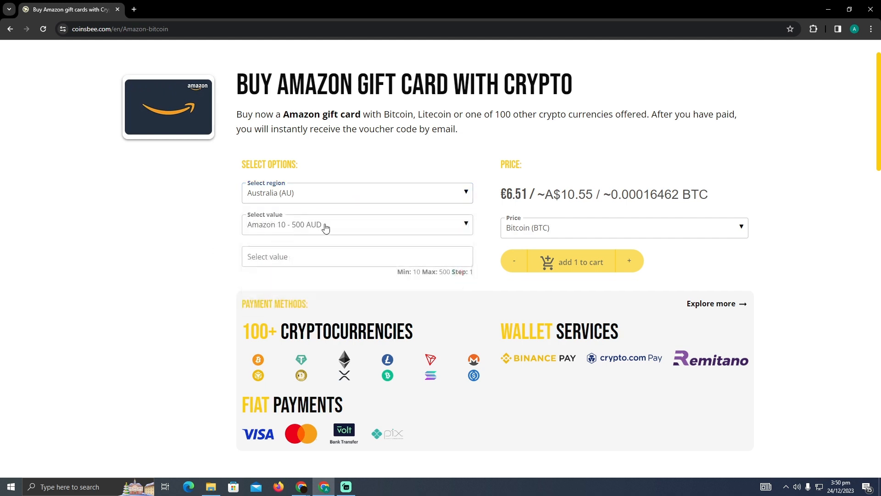
click(357, 224)
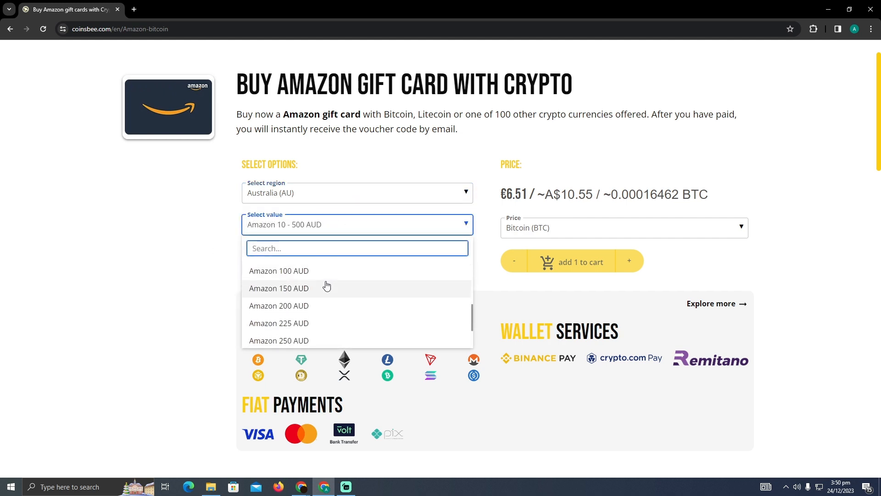
click(621, 228)
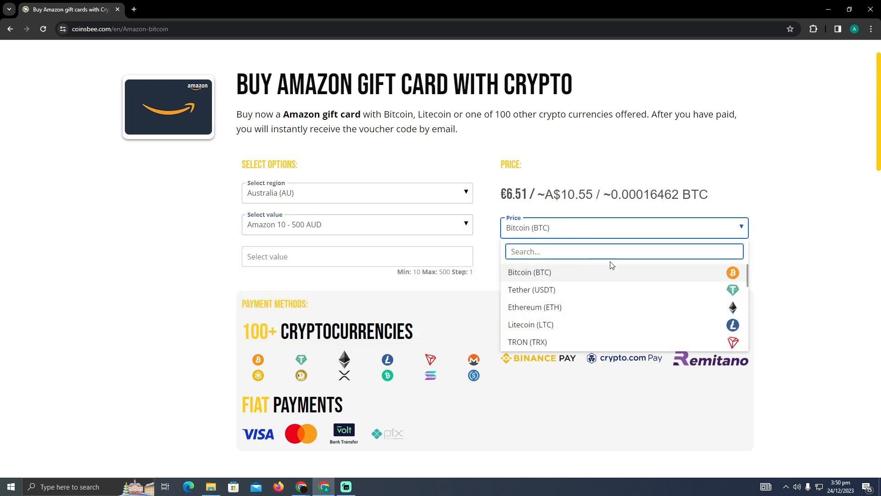
mouse_move(775, 285)
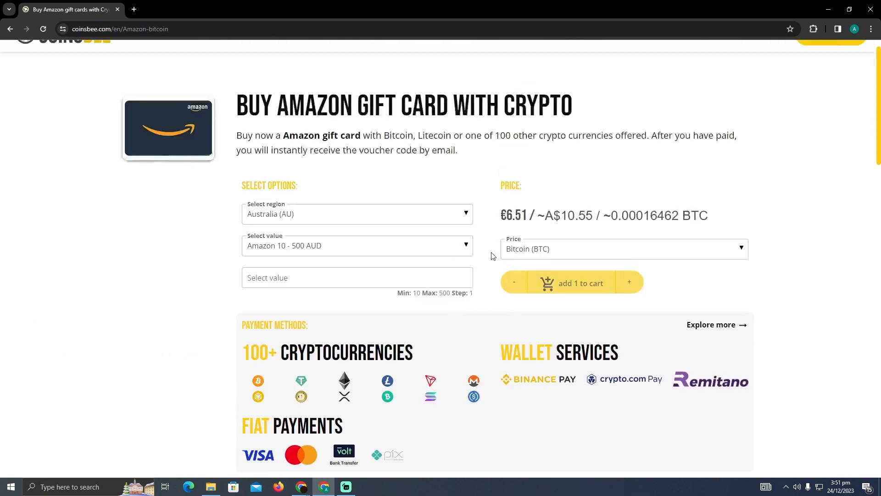
scroll(down, 3)
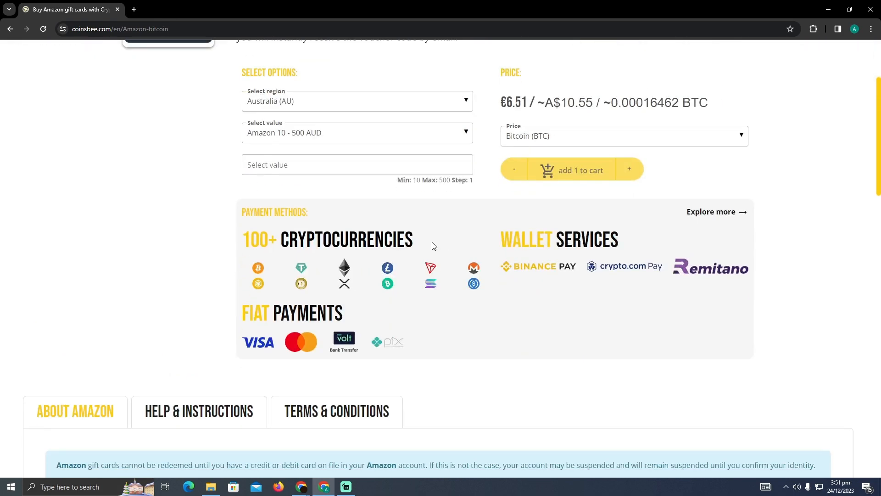